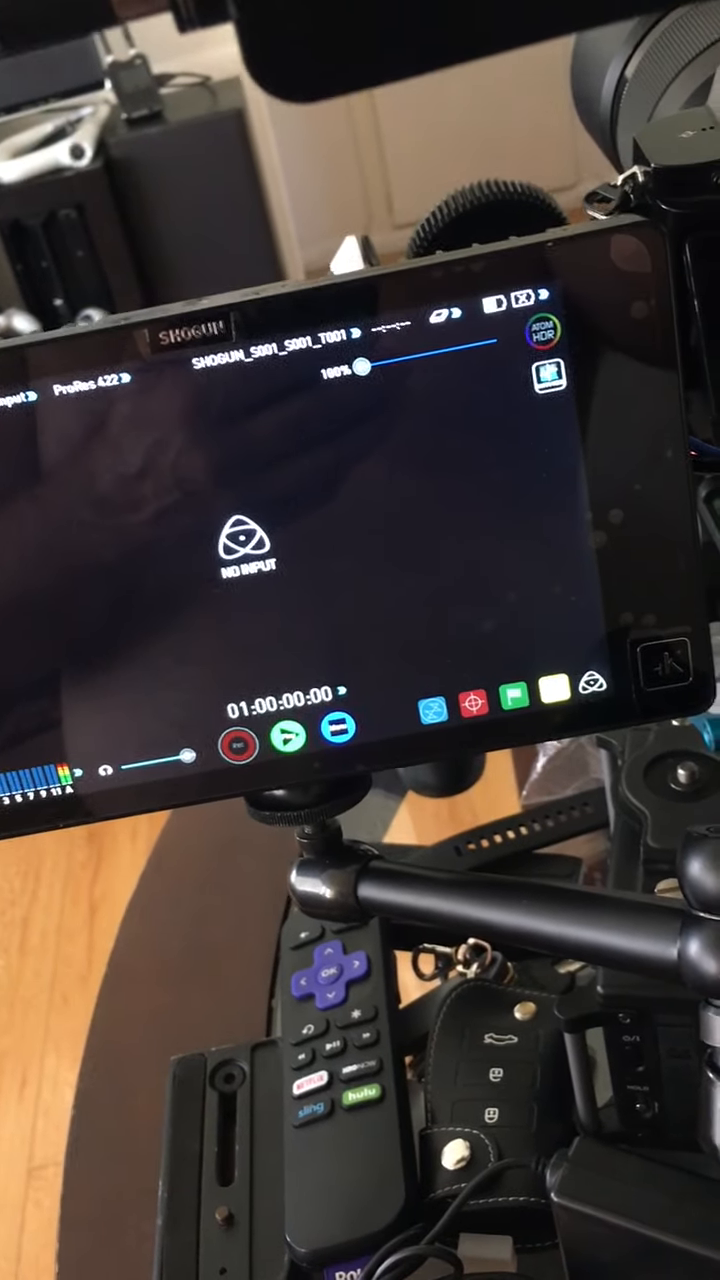
mouse_move(360, 640)
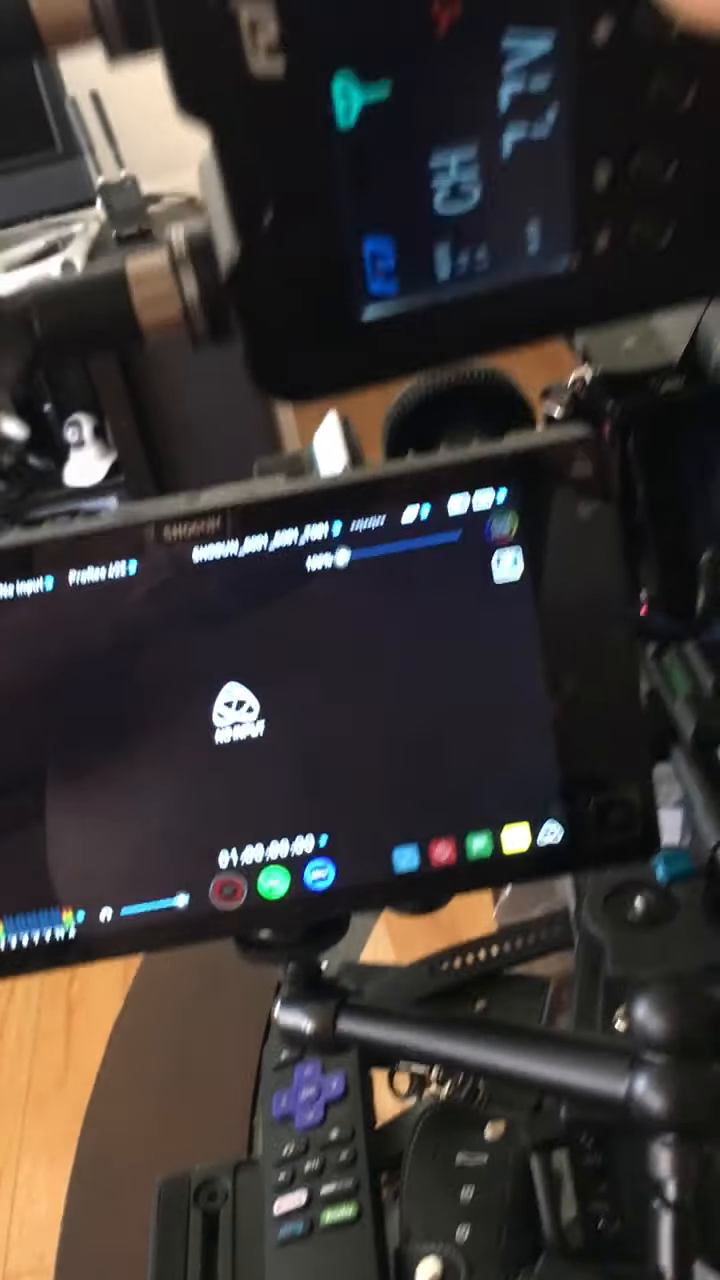